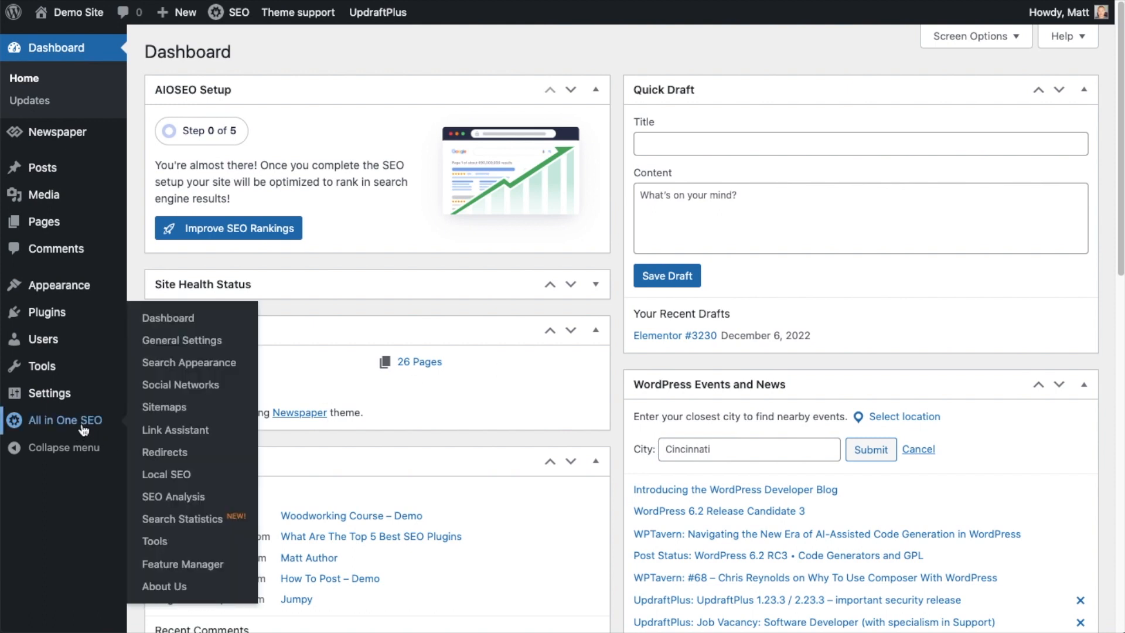
mouse_move(65, 419)
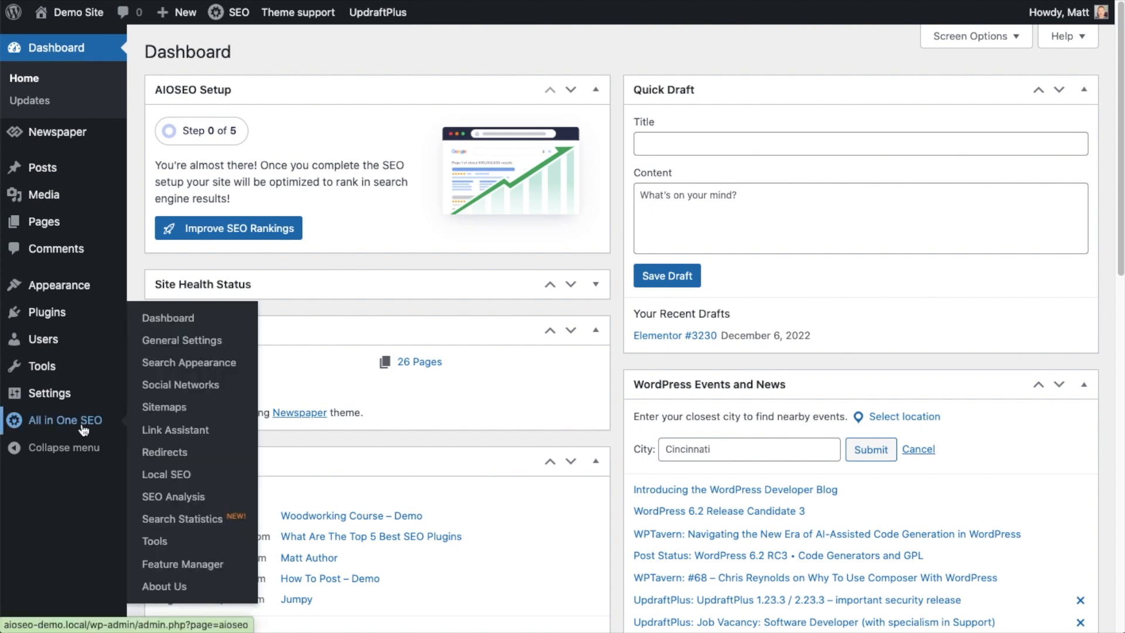
Step: Go to All in One SEO's Search Appearance settings from the WordPress sidebar
click(189, 362)
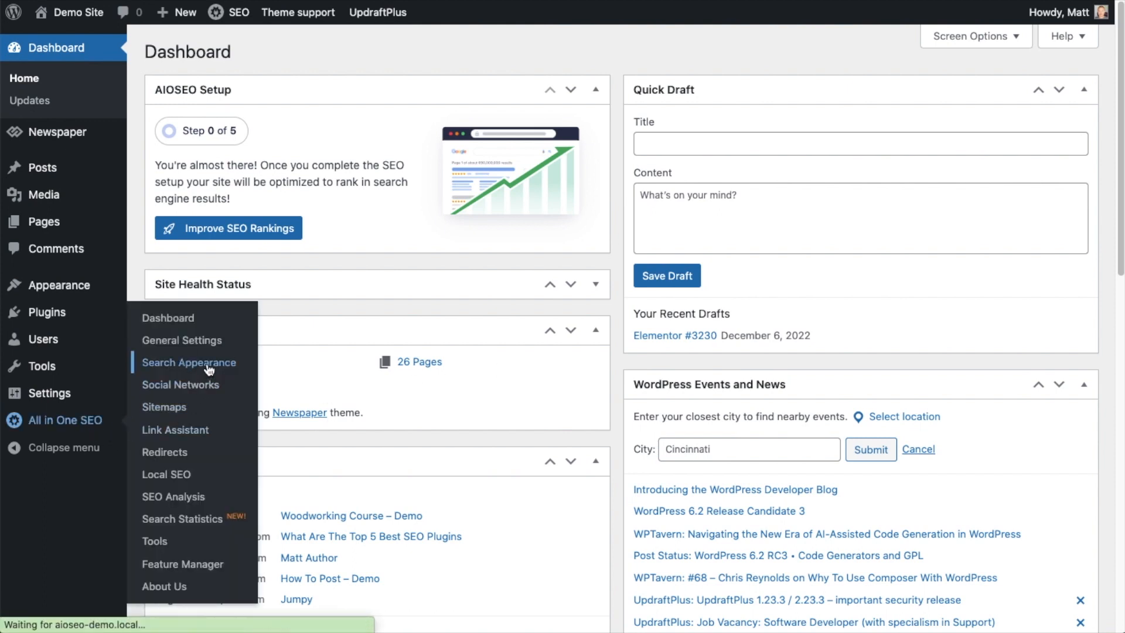
click(188, 362)
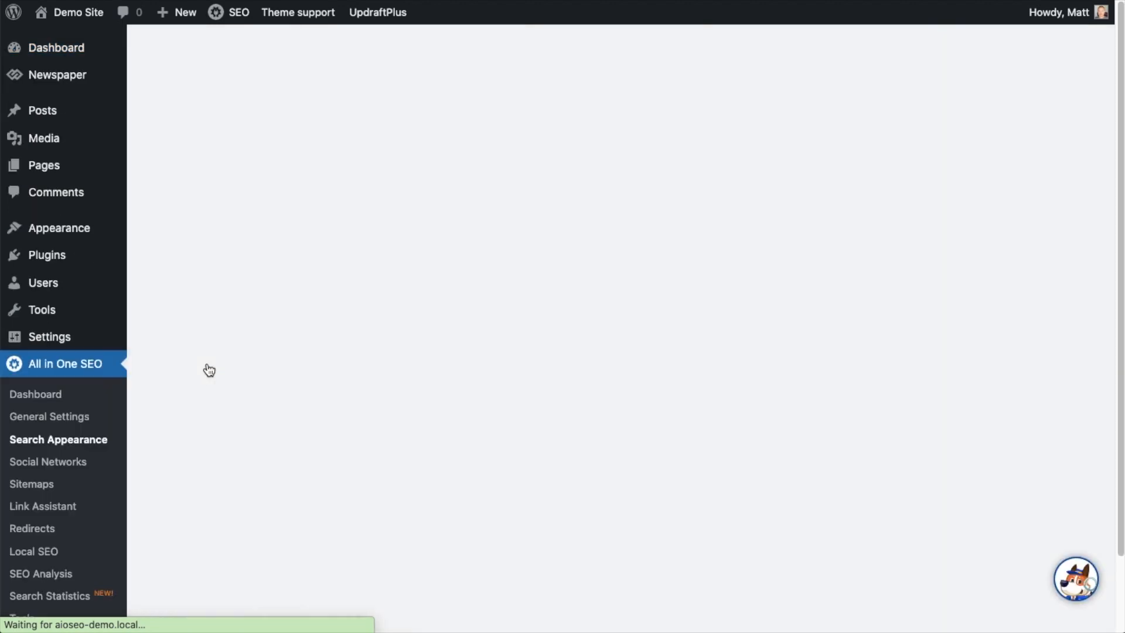
Step: Show the Archives settings and reach the Search Page section, still excluded from search results
click(59, 440)
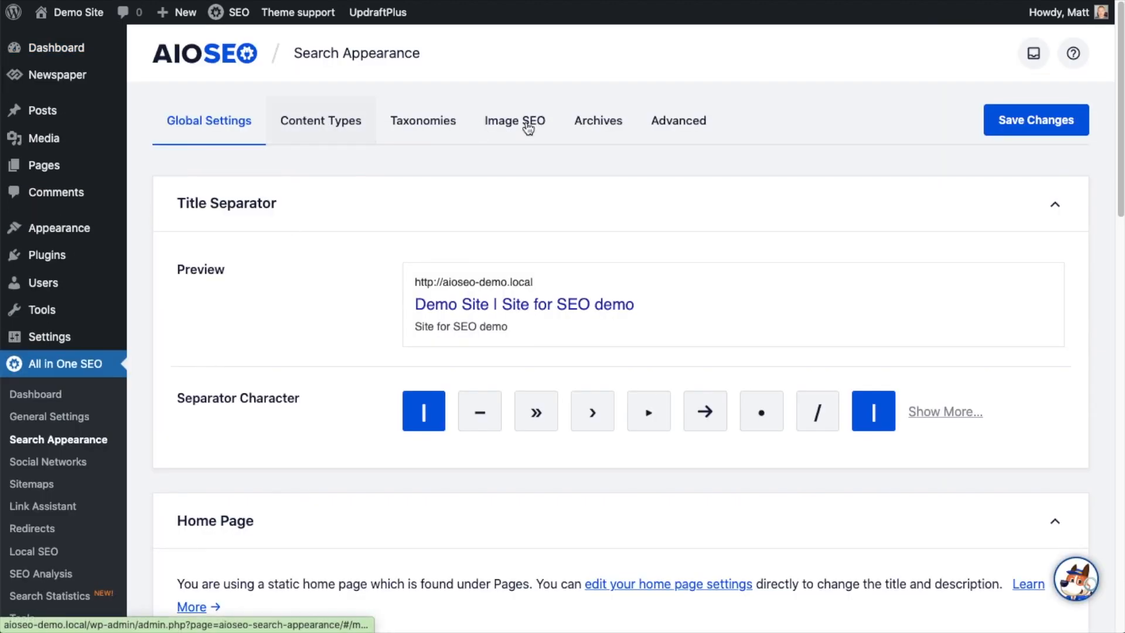
click(598, 121)
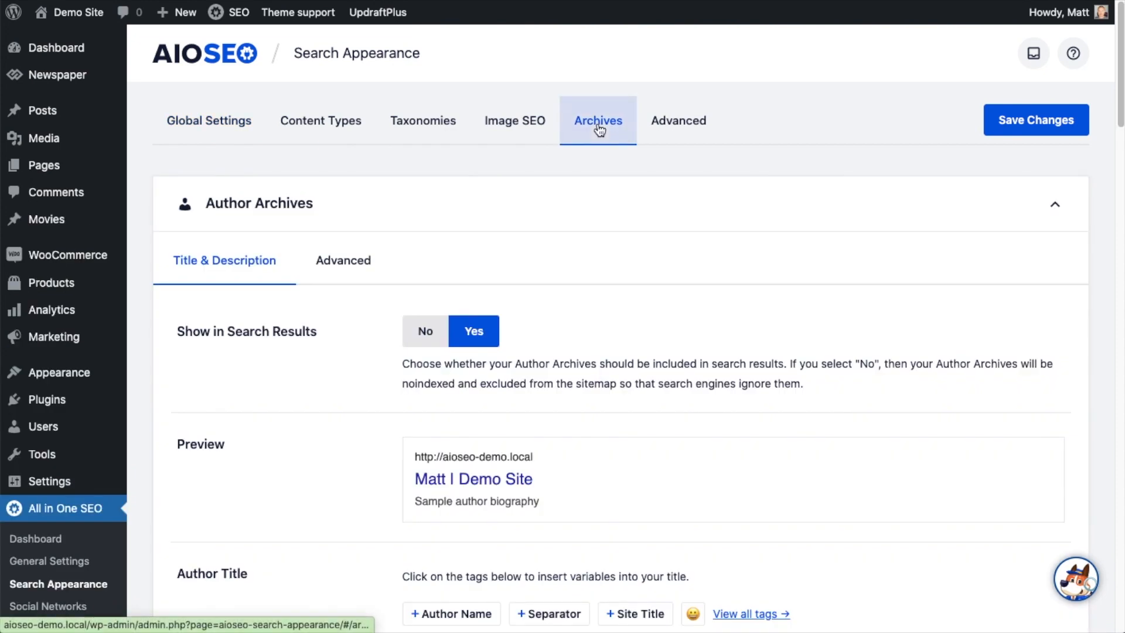
mouse_move(581, 236)
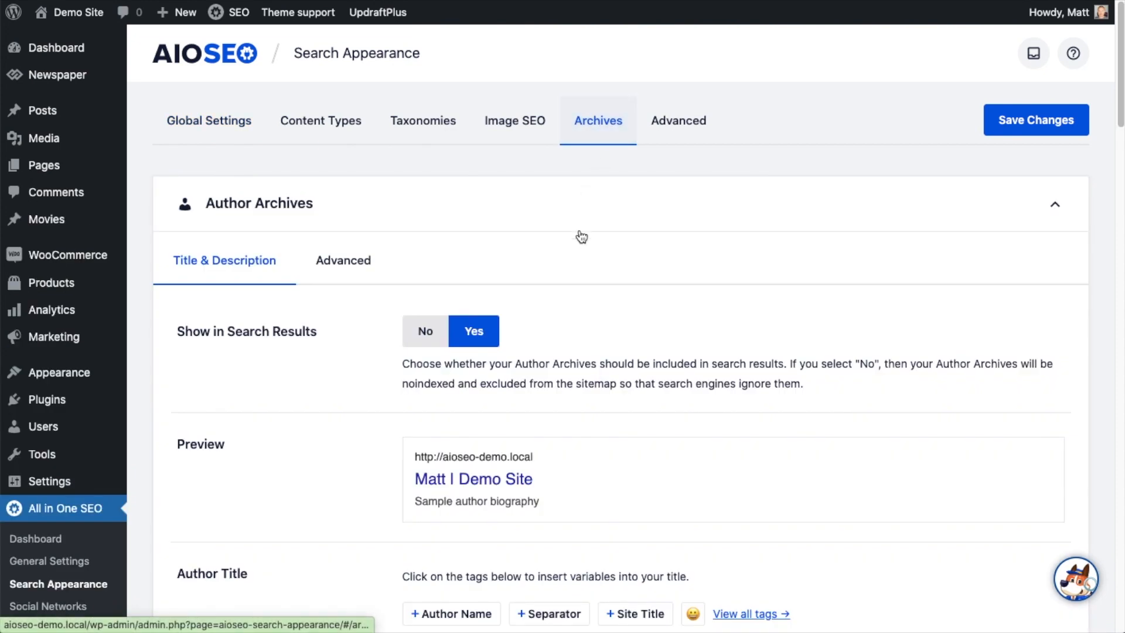
scroll(down, 3)
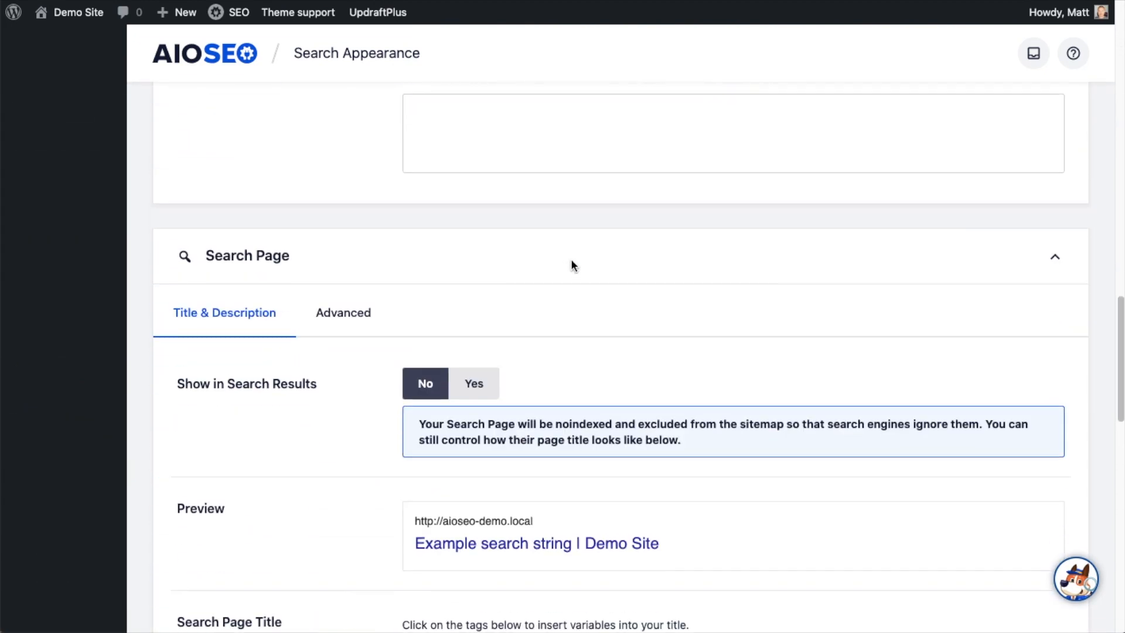
scroll(down, 3)
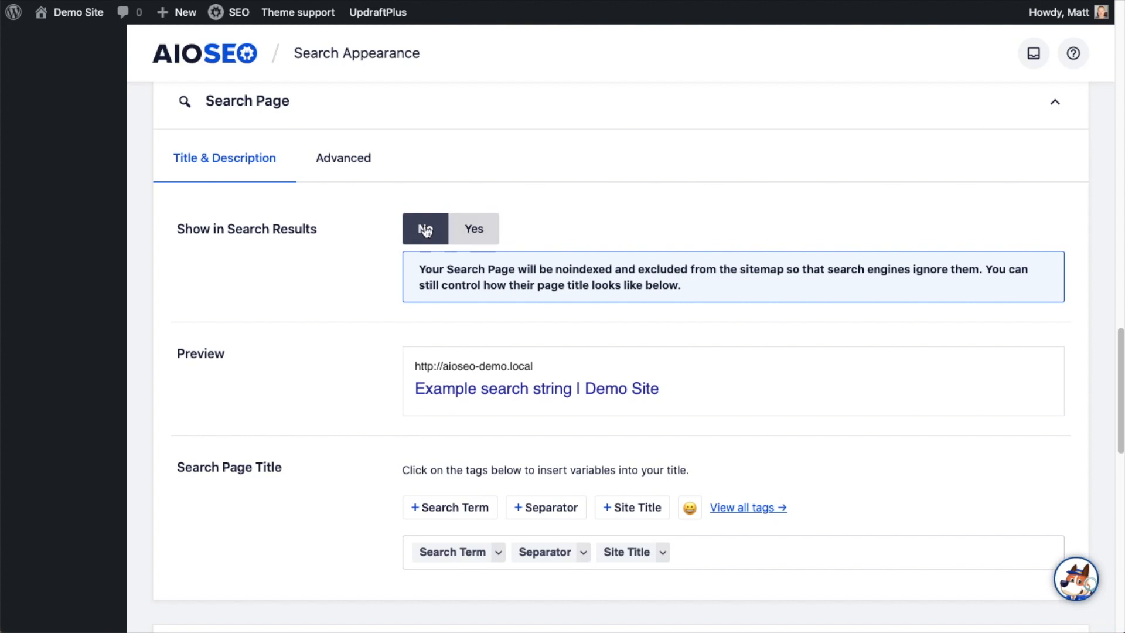
mouse_move(473, 228)
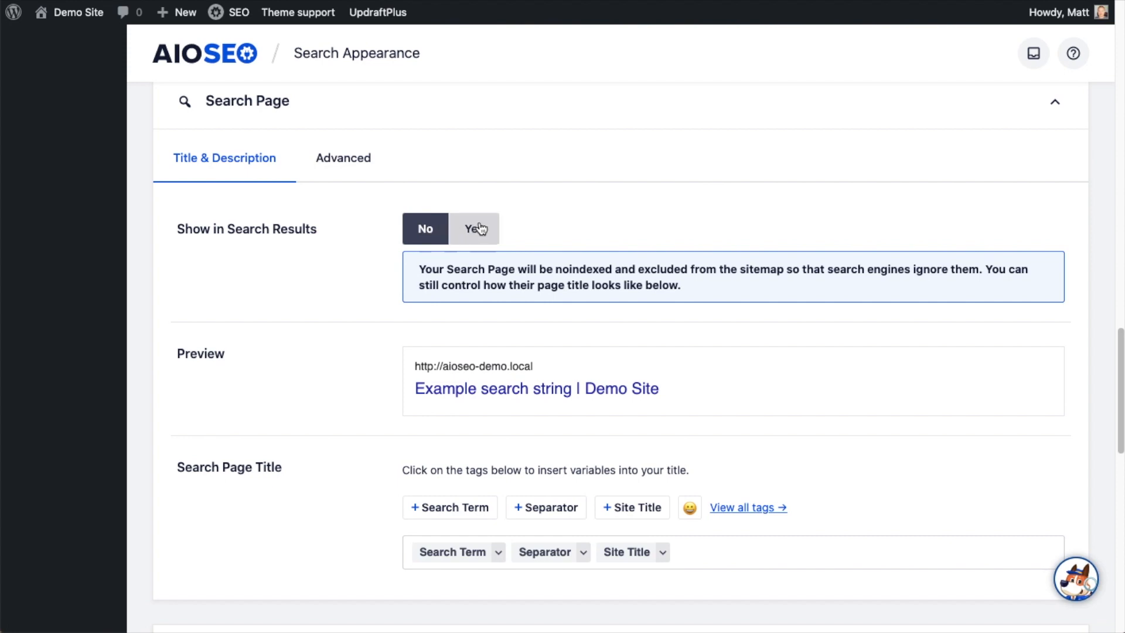
Step: Set the Search Page to Show in Search Results: Yes and review its title tags
click(474, 229)
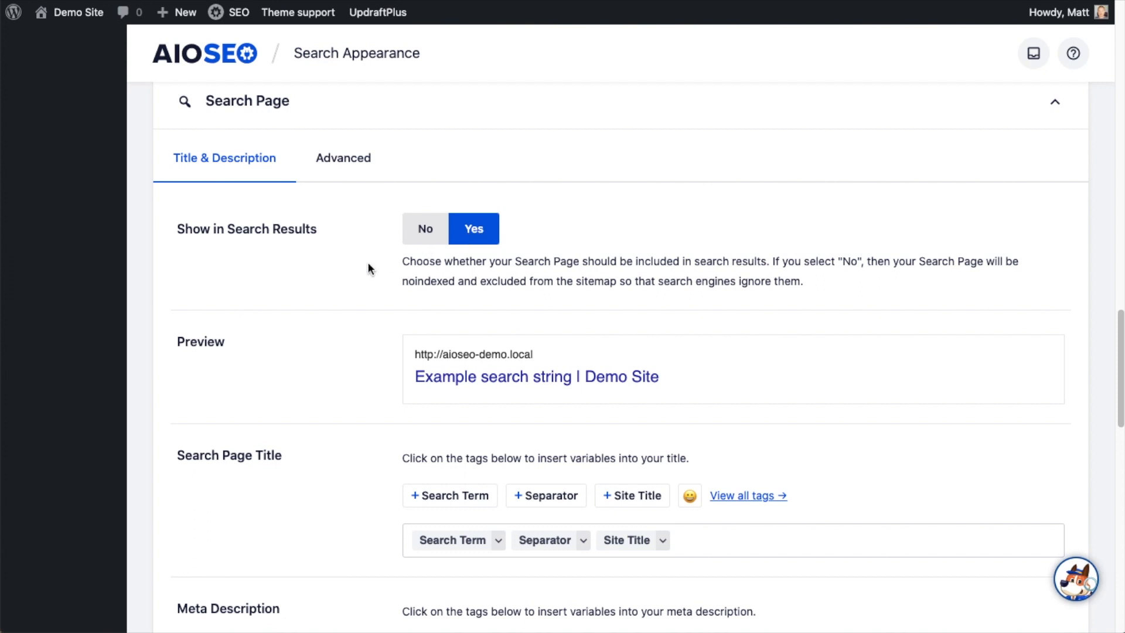
scroll(down, 3)
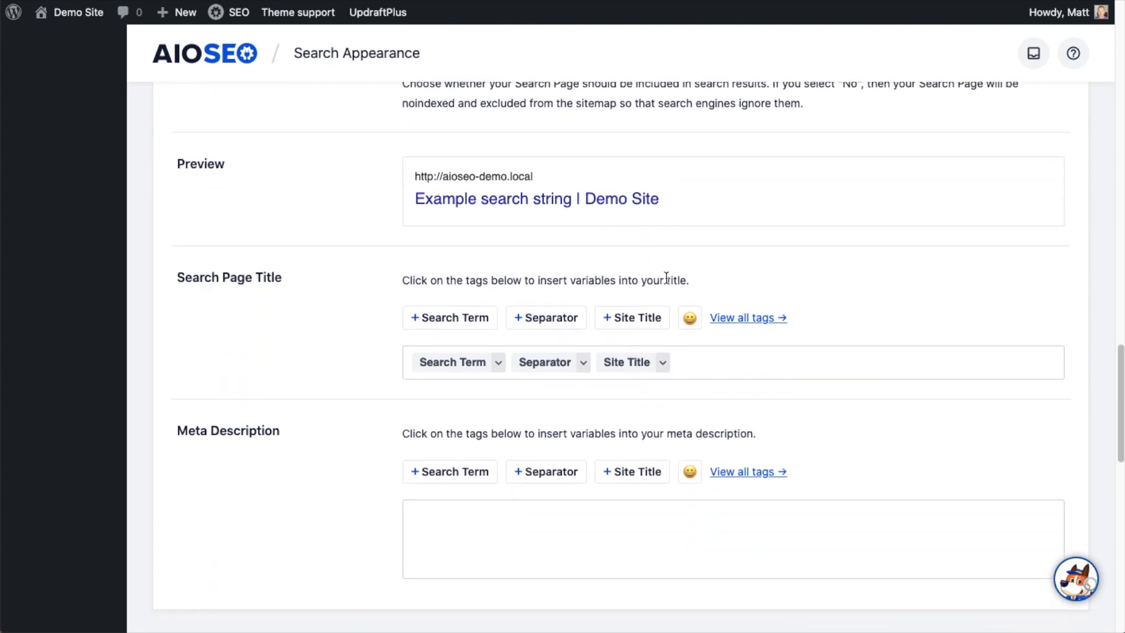
mouse_move(652, 216)
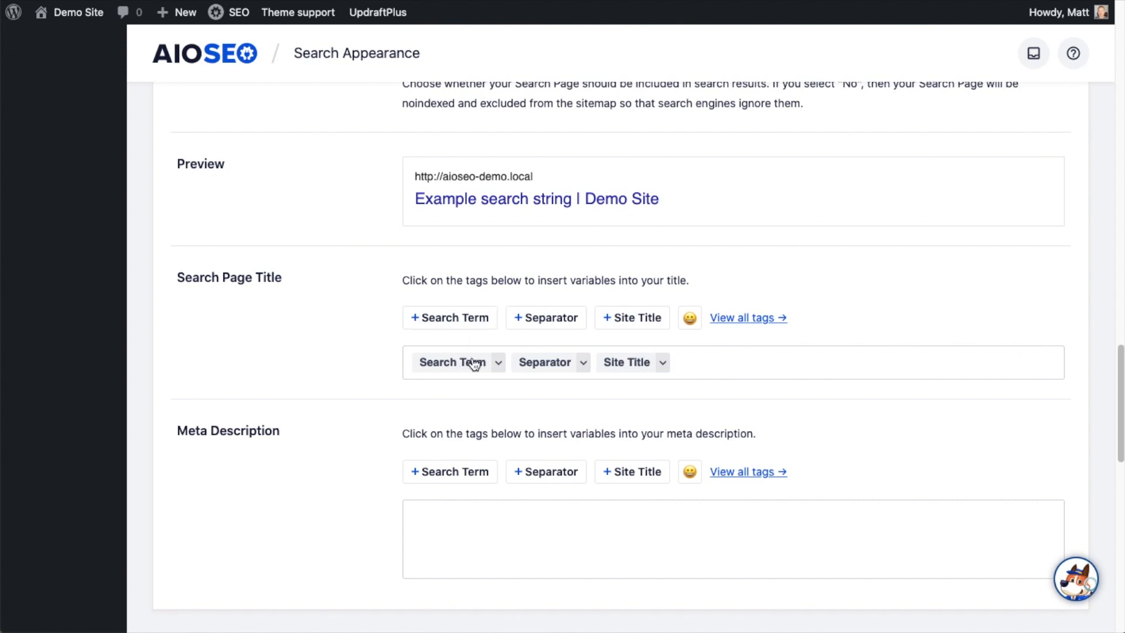
mouse_move(559, 365)
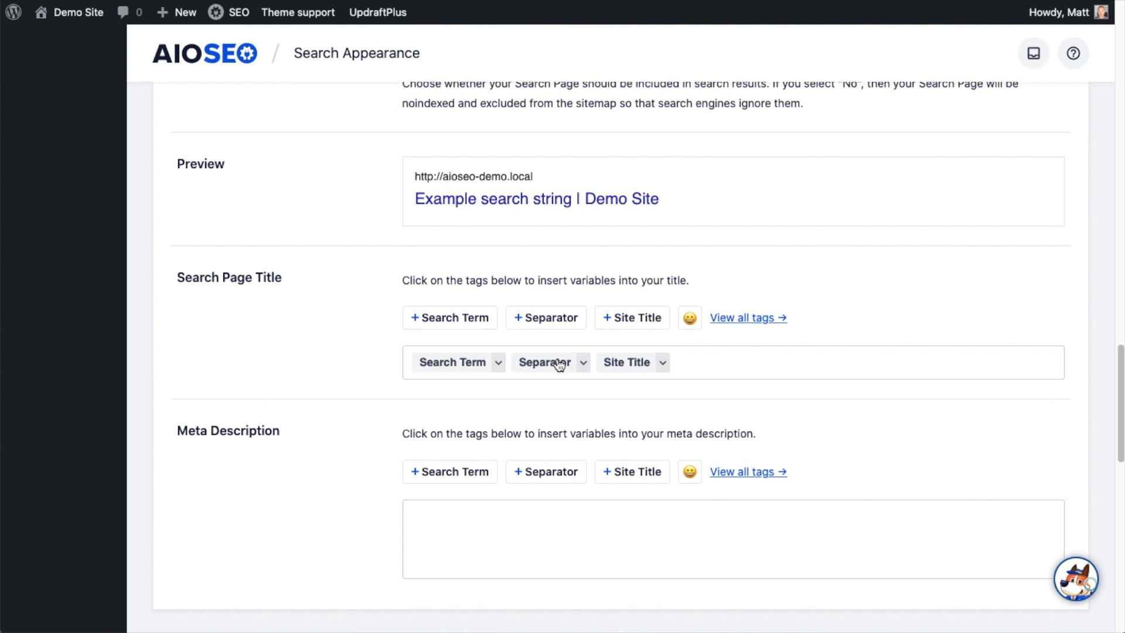
mouse_move(454, 393)
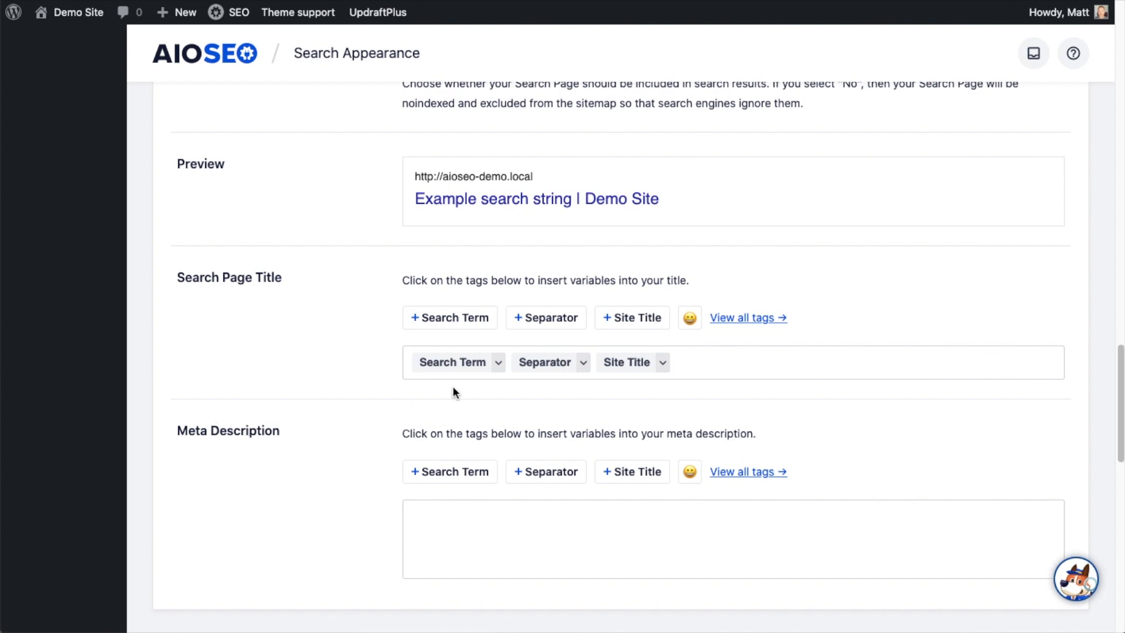
mouse_move(436, 366)
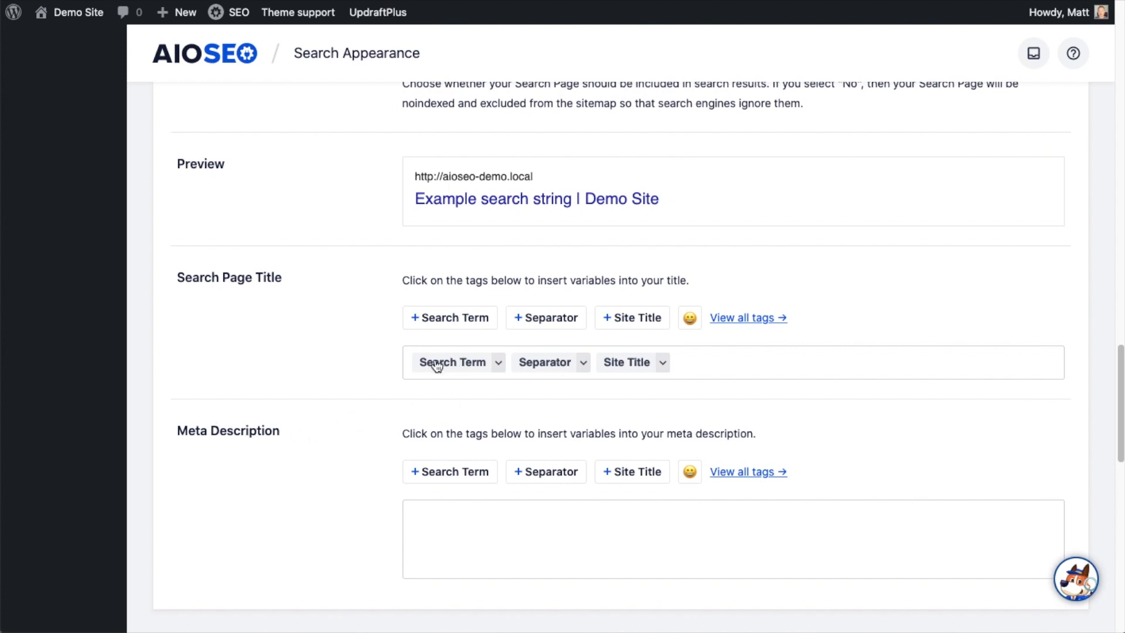
mouse_move(556, 366)
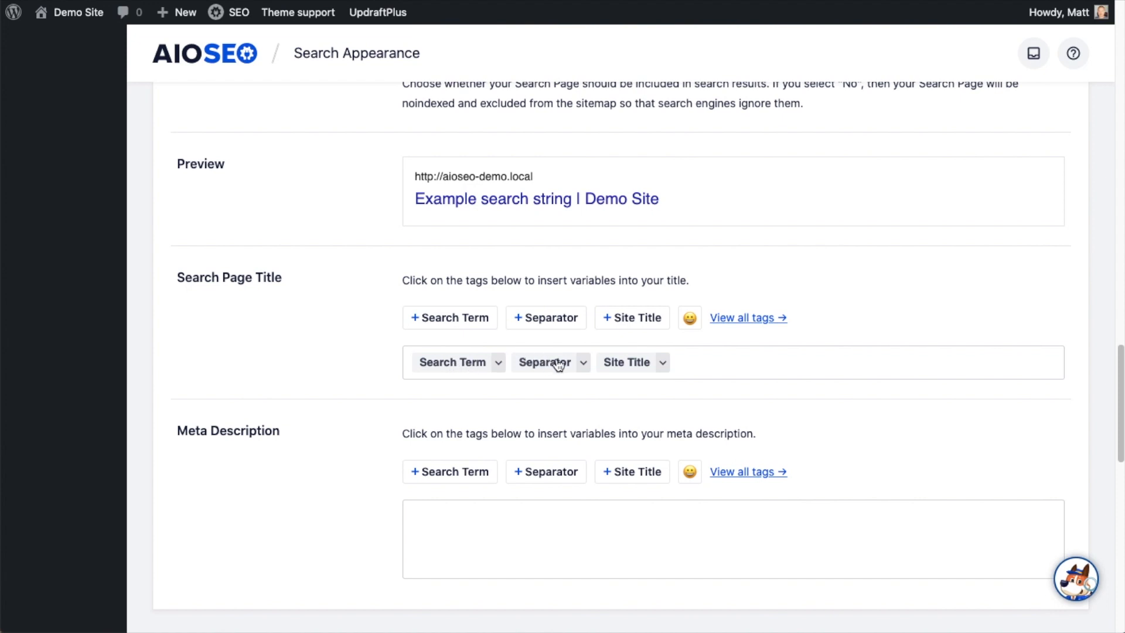
mouse_move(652, 367)
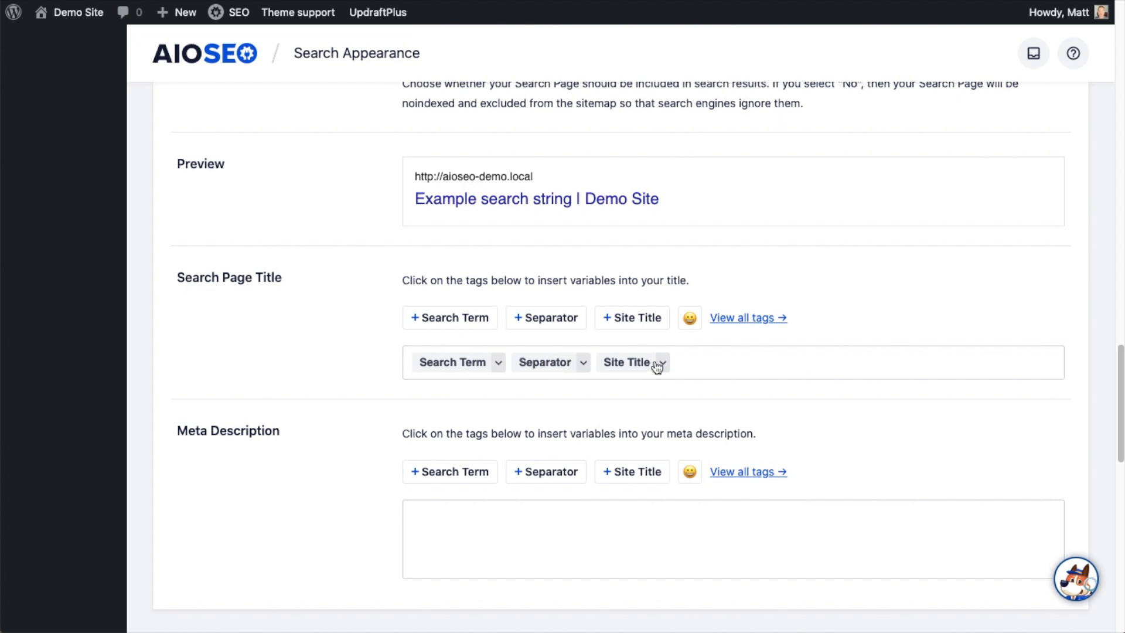
mouse_move(413, 199)
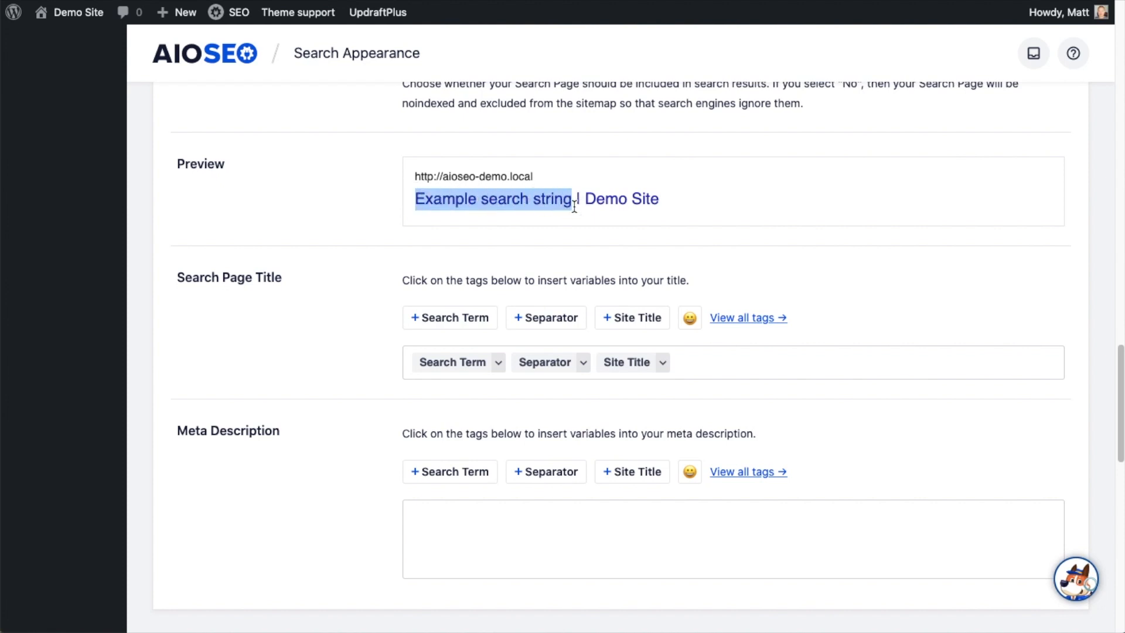
click(575, 209)
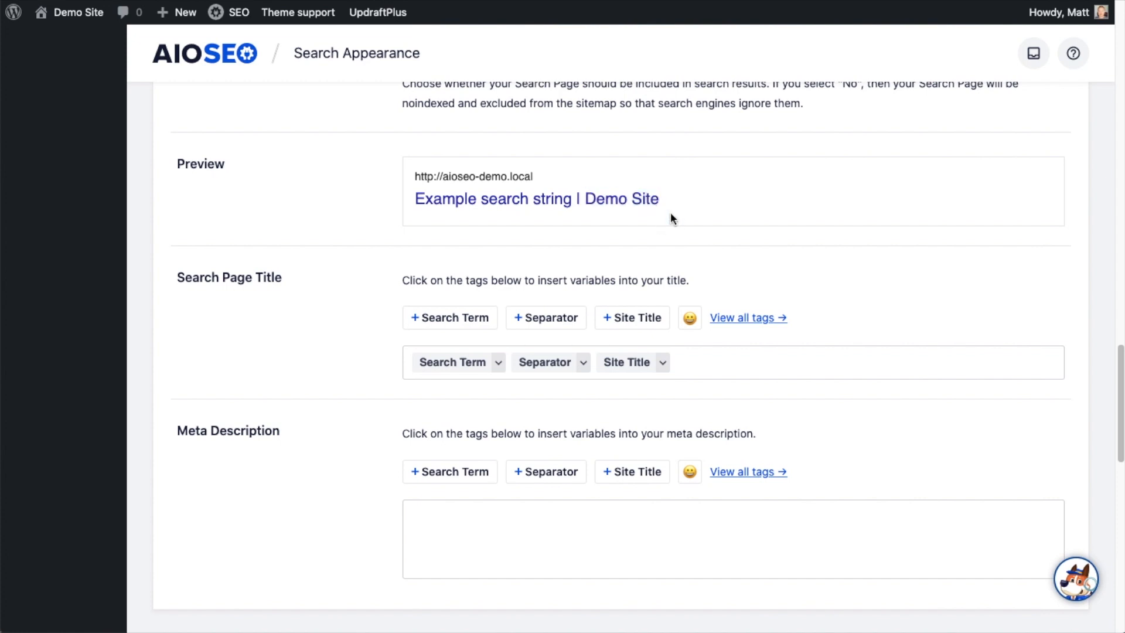
mouse_move(472, 310)
text( #)
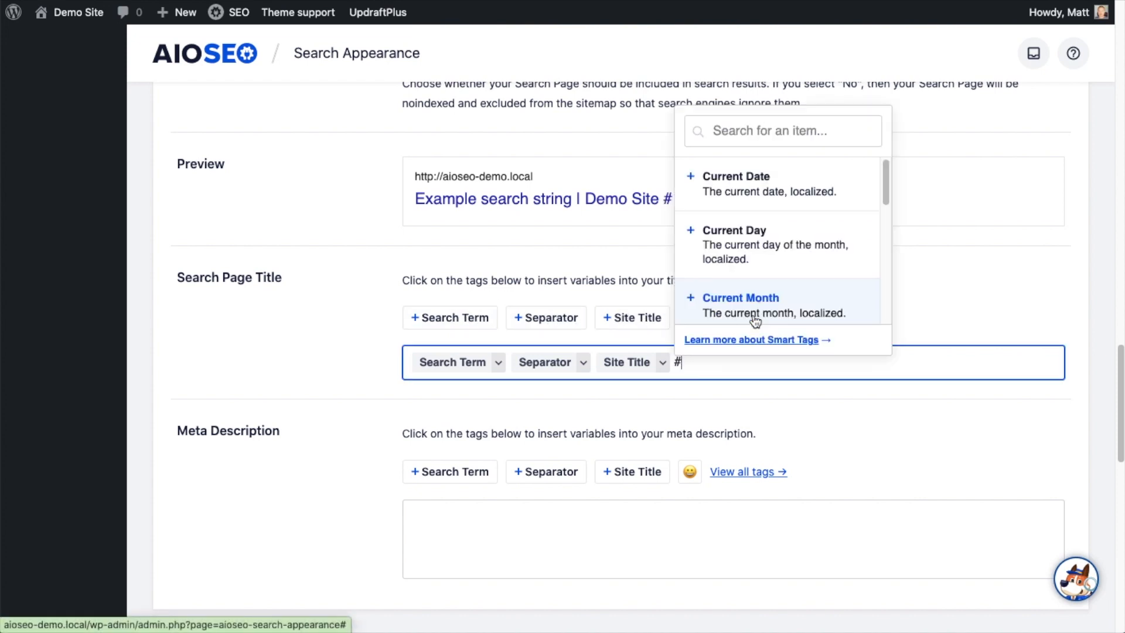
Step: Append a grinning smiley emoji after the Site Title tag in the Search Page title
scroll(down, 3)
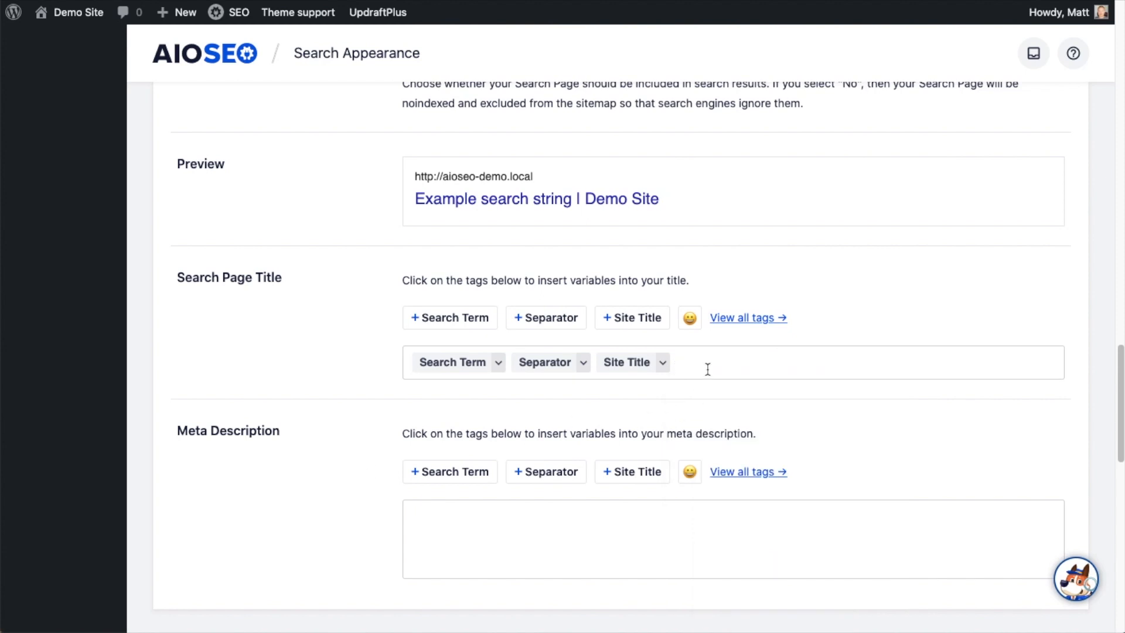
click(706, 362)
text( #)
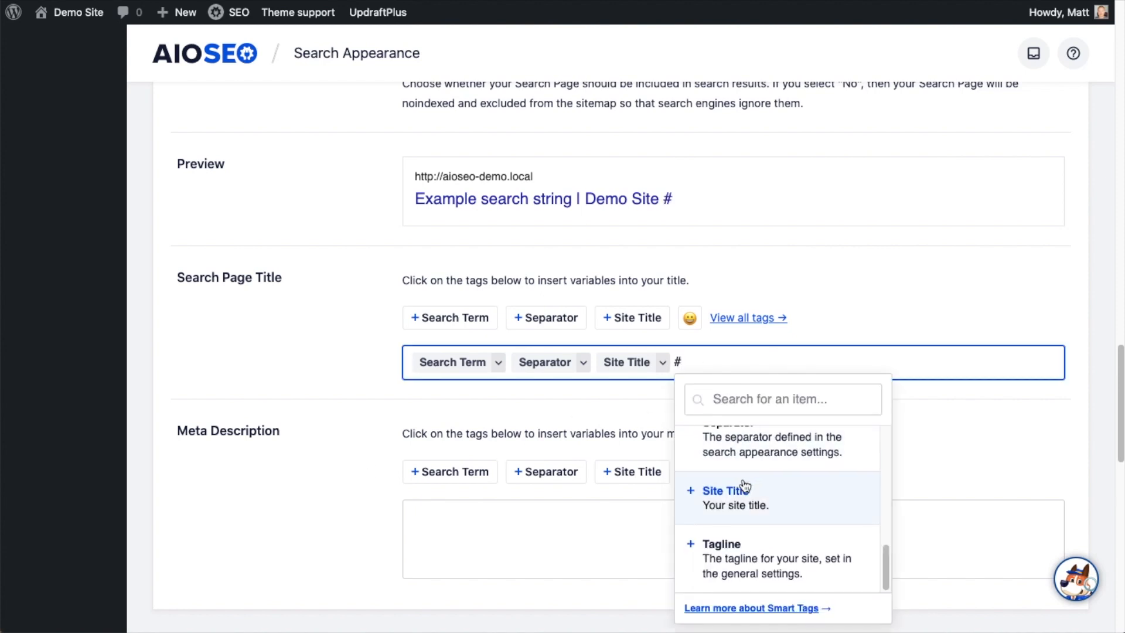
scroll(up, 3)
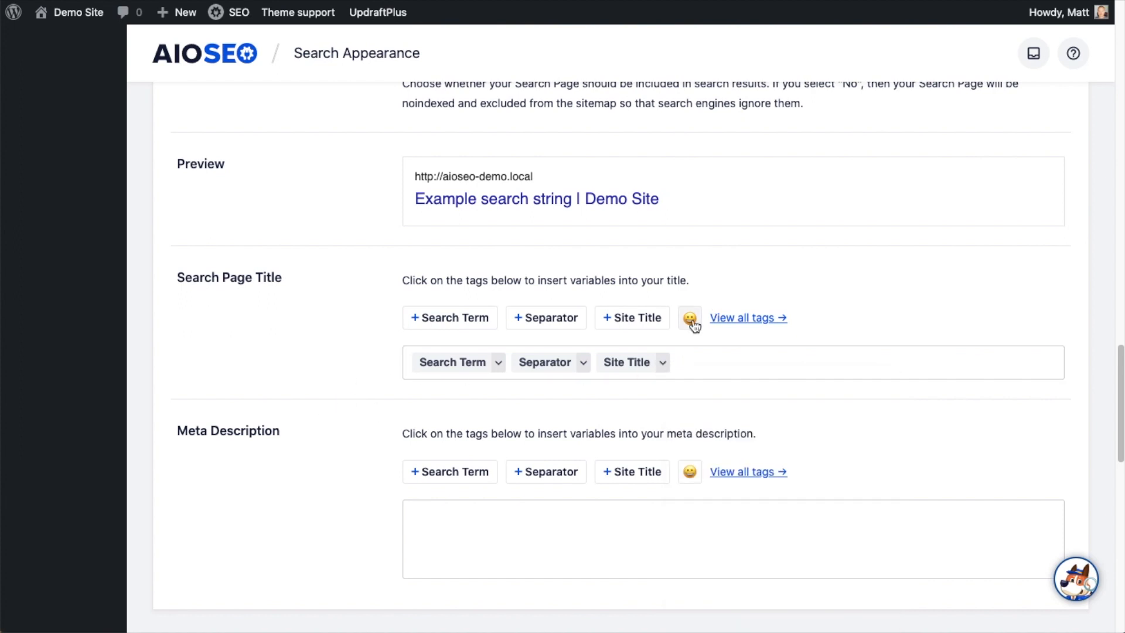
click(689, 318)
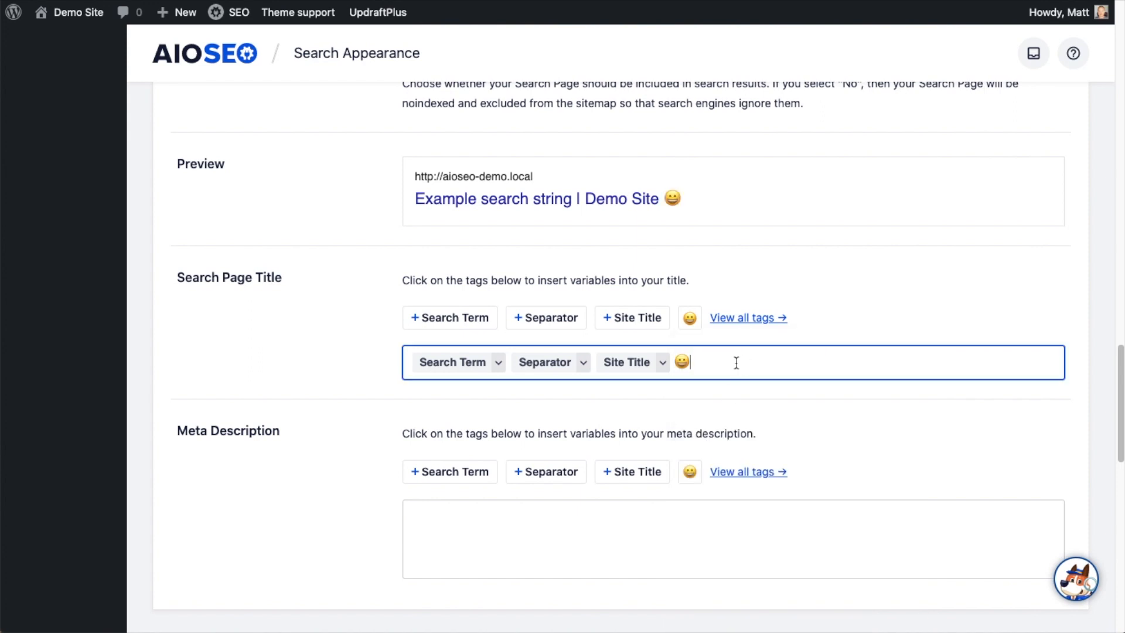
Step: Build the meta description from Search Term, Separator and Site Title tags plus a smiley emoji
scroll(down, 3)
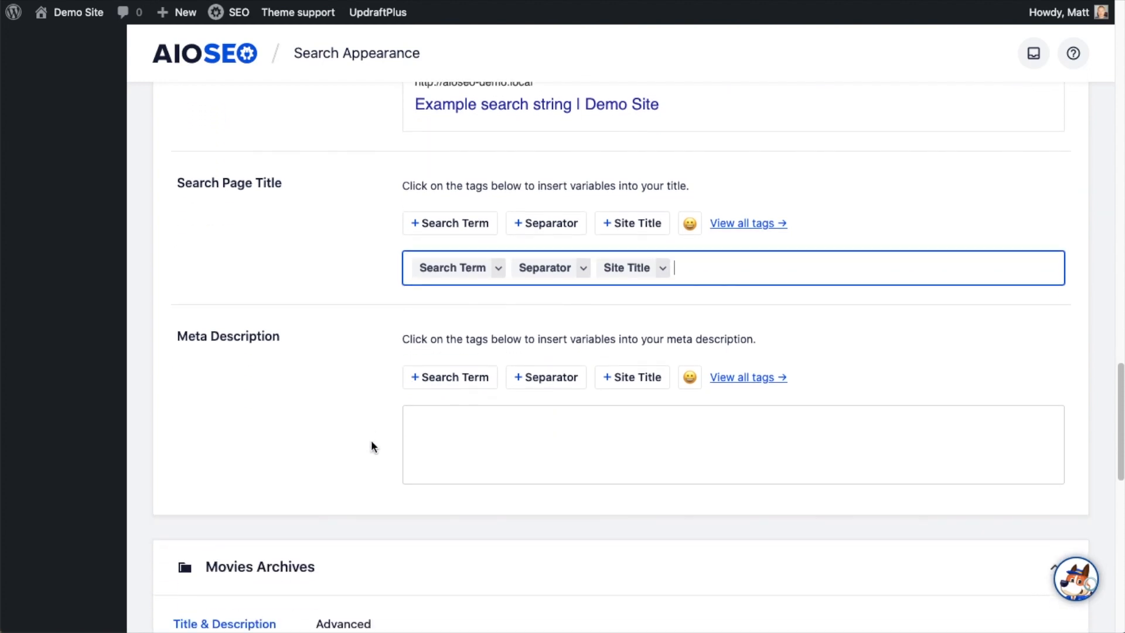
scroll(down, 3)
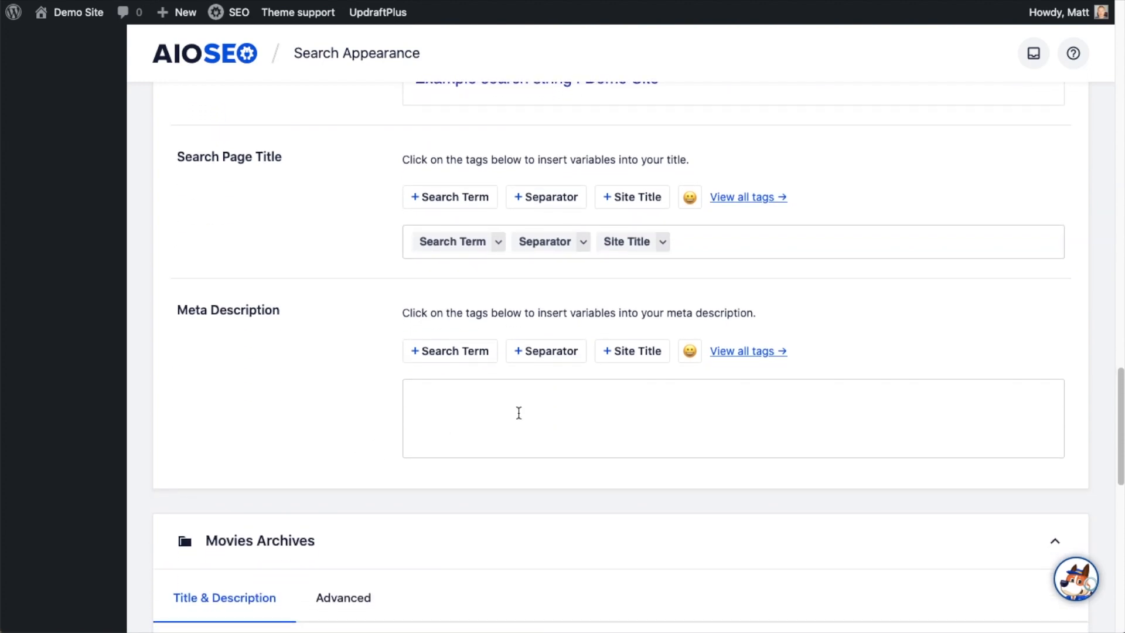
mouse_move(399, 305)
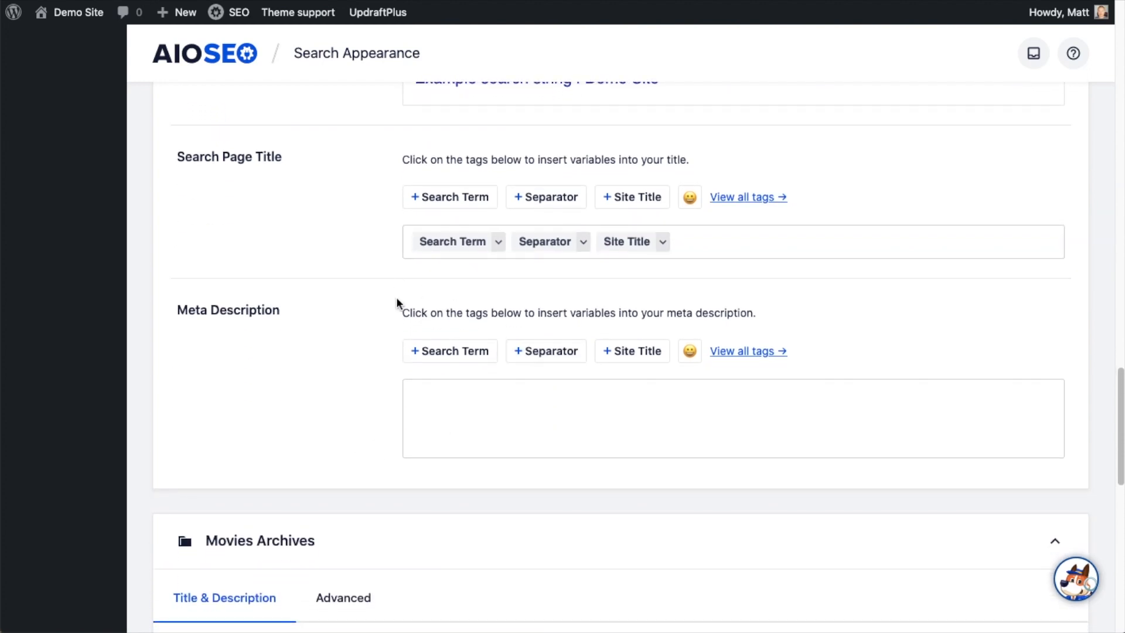
click(450, 350)
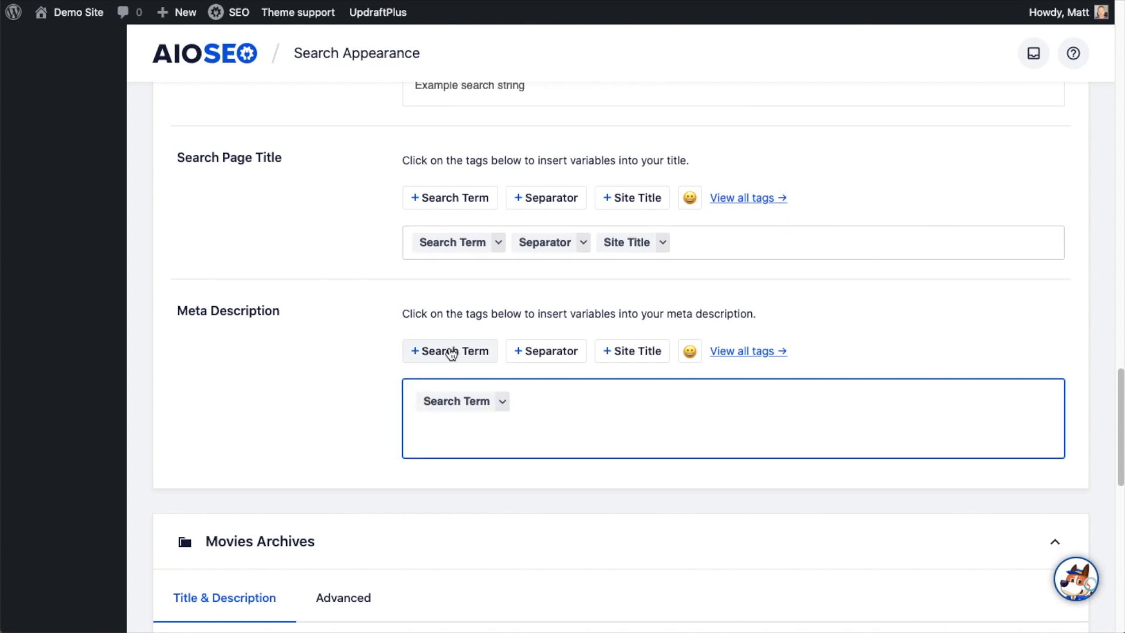
click(631, 350)
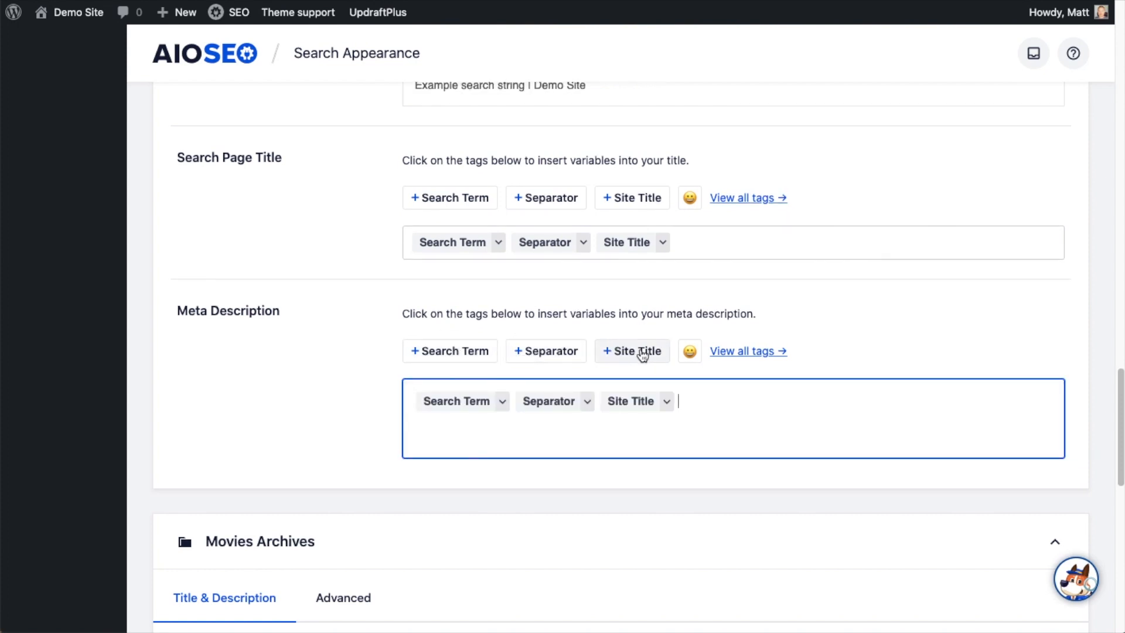
mouse_move(689, 352)
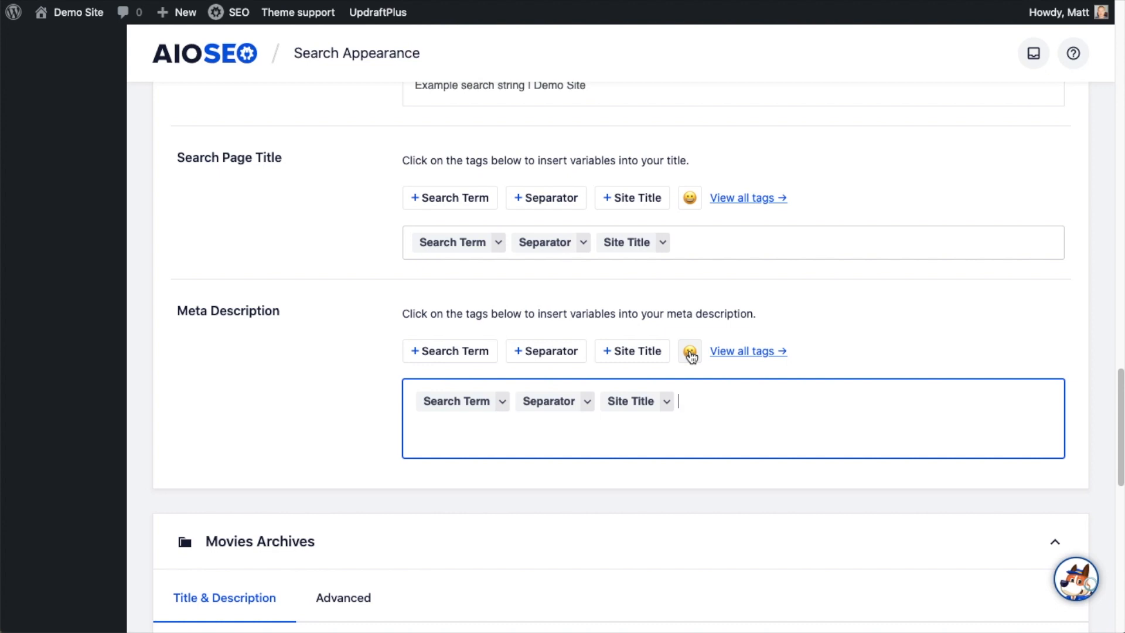
click(689, 350)
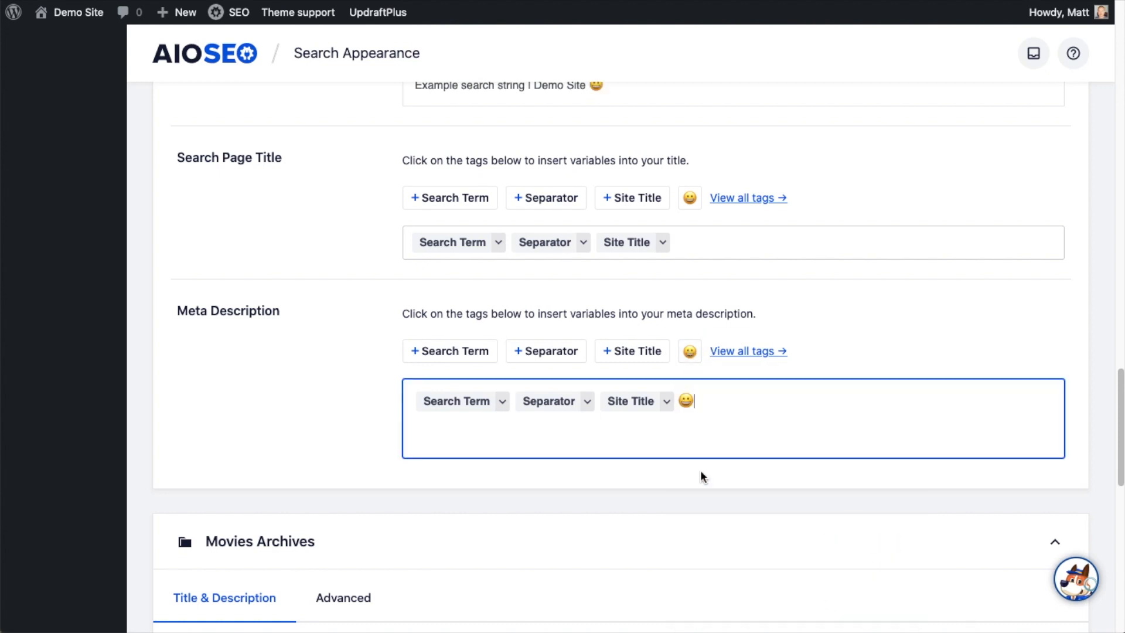
Step: Save the Search Appearance changes
scroll(up, 3)
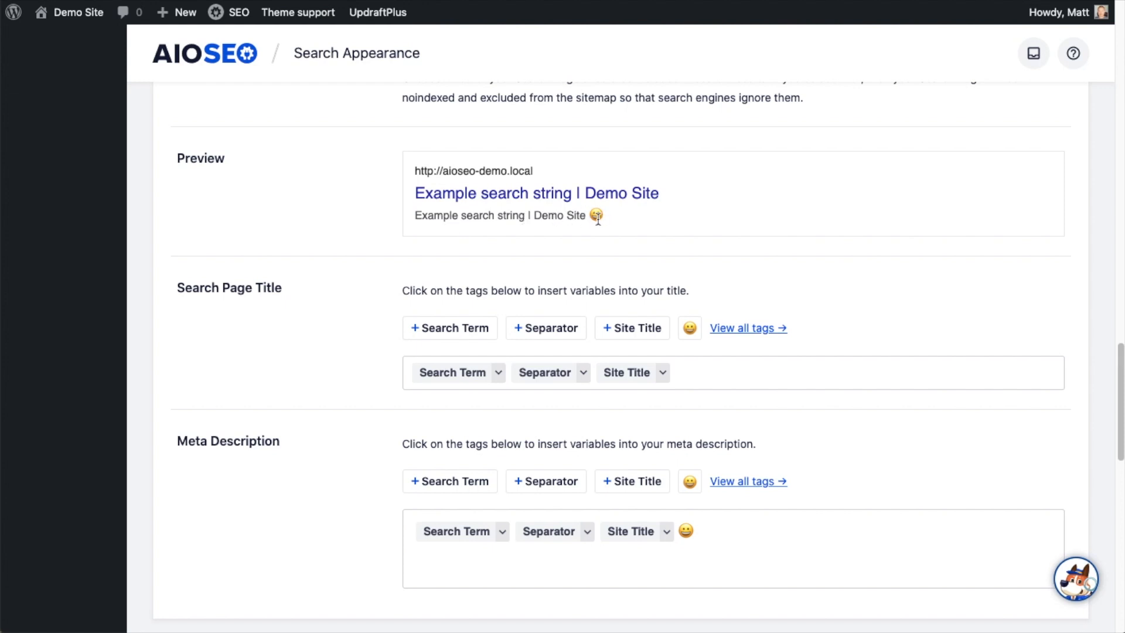
scroll(down, 3)
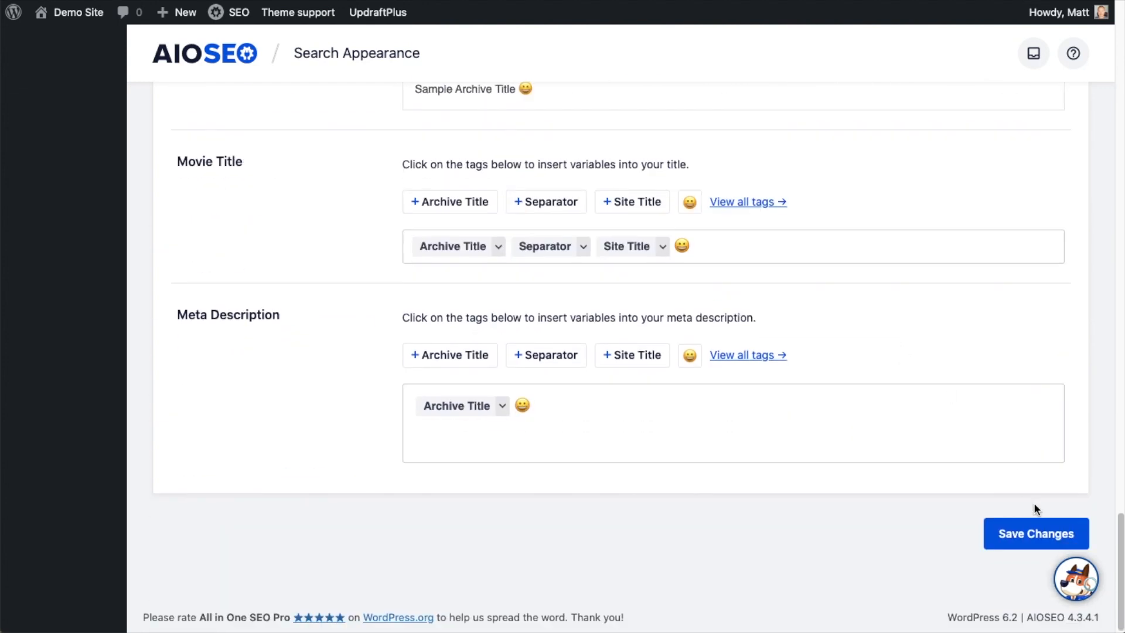
click(1034, 533)
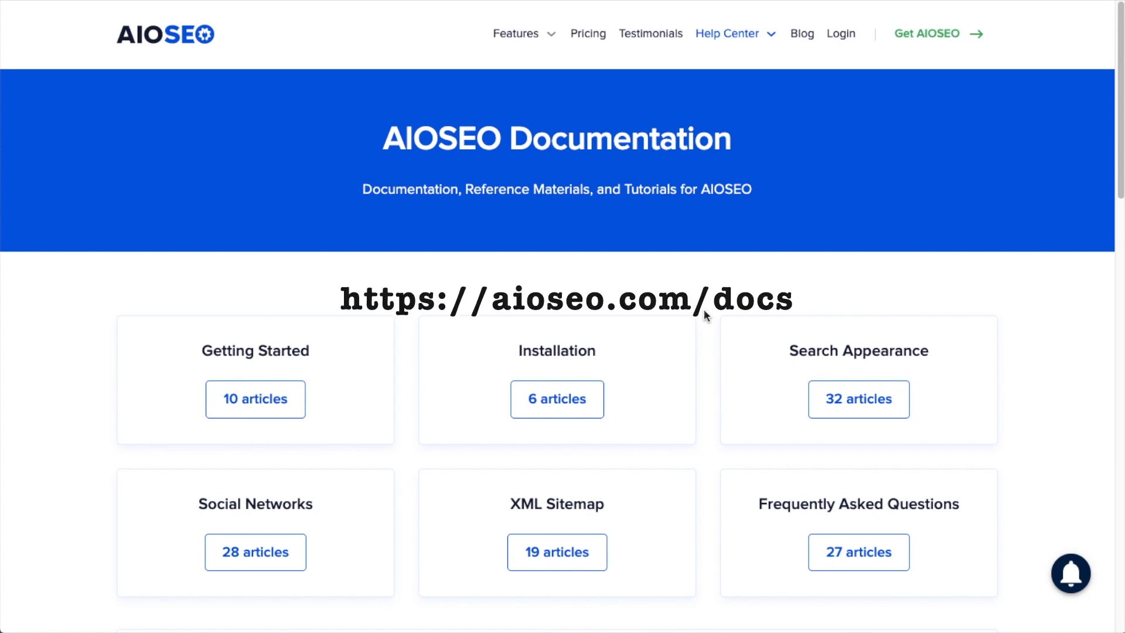
Step: Scroll the AIOSEO docs home page to the help search box and Getting Started articles
scroll(down, 3)
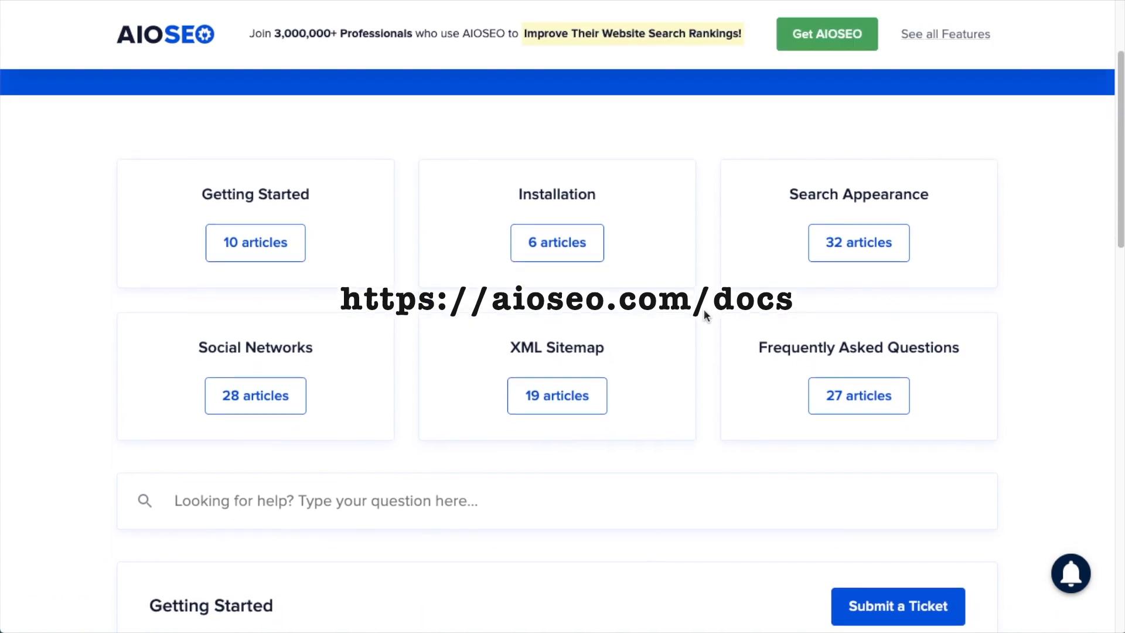
scroll(down, 3)
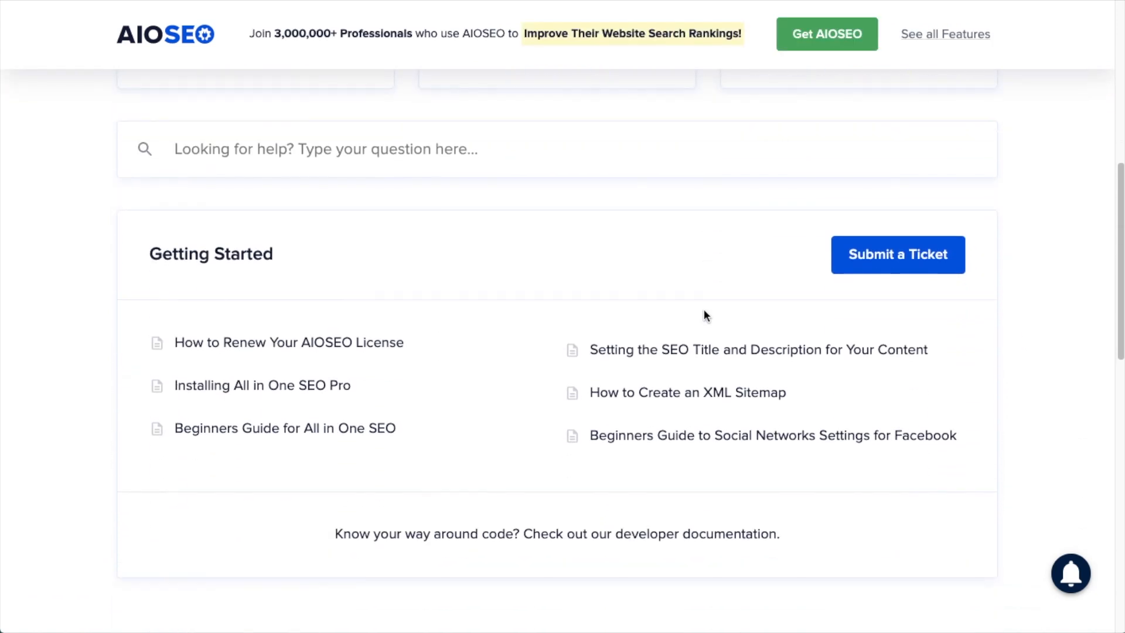